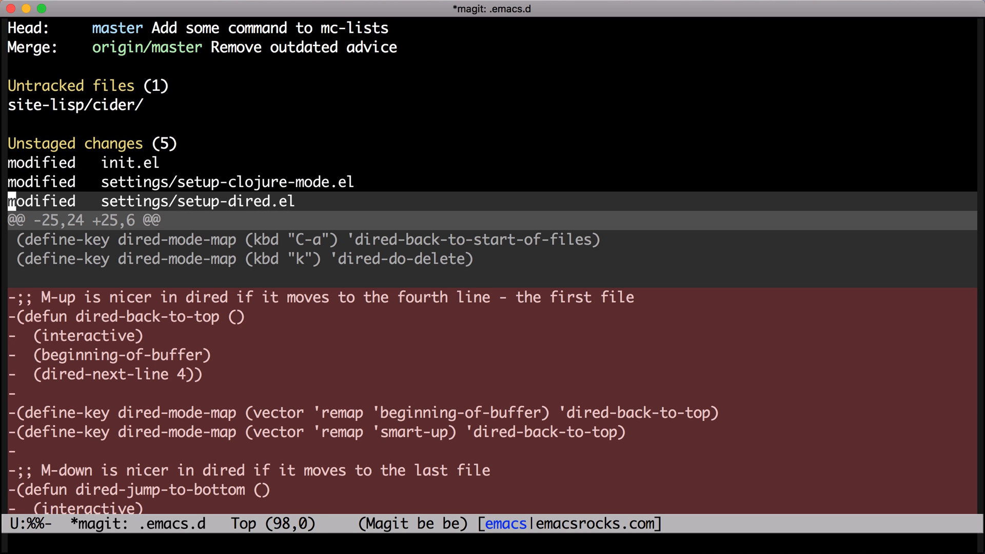
- Stage setup-dired.el and the beginend hunk of init.el, then start a commit
scroll("down", 3)
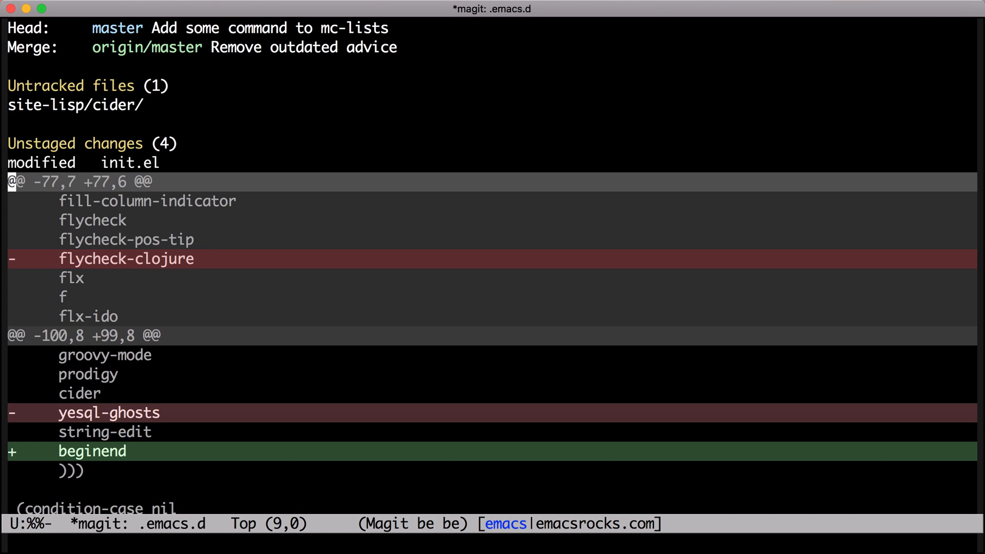
scroll("down", 3)
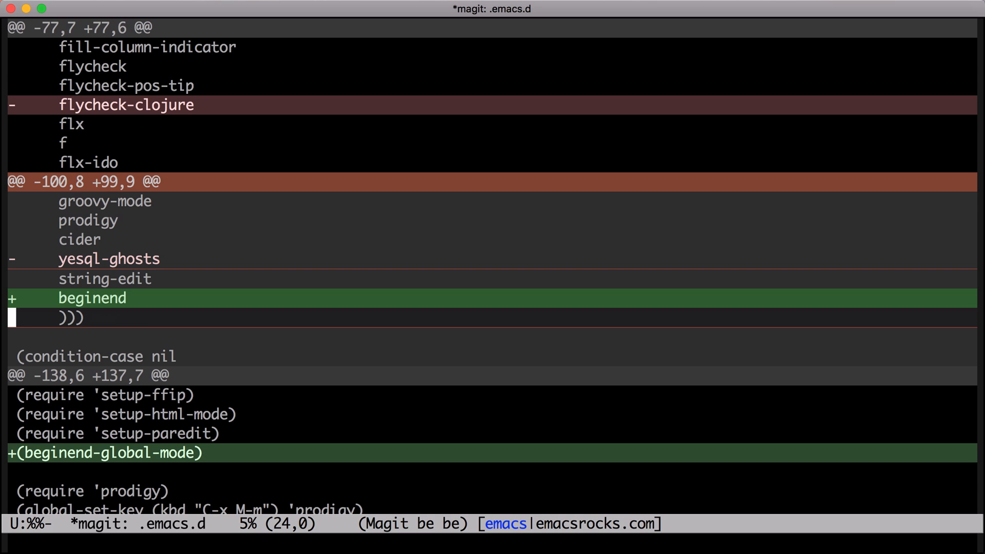
scroll("down", 3)
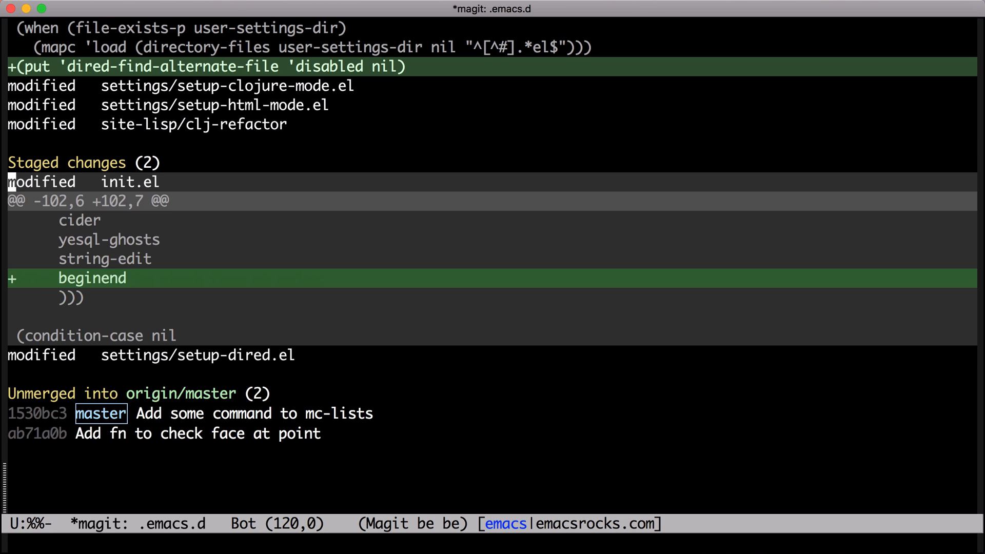
key("c")
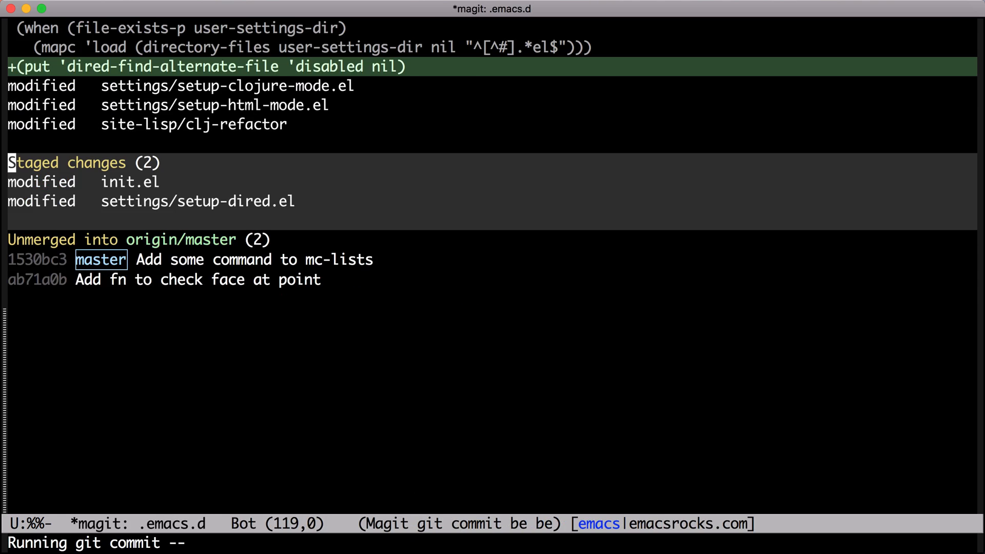
- Write 'Switch to beginend instead of using homemade defuns', correcting 'Swith' to 'Switch'
type("Swith to b")
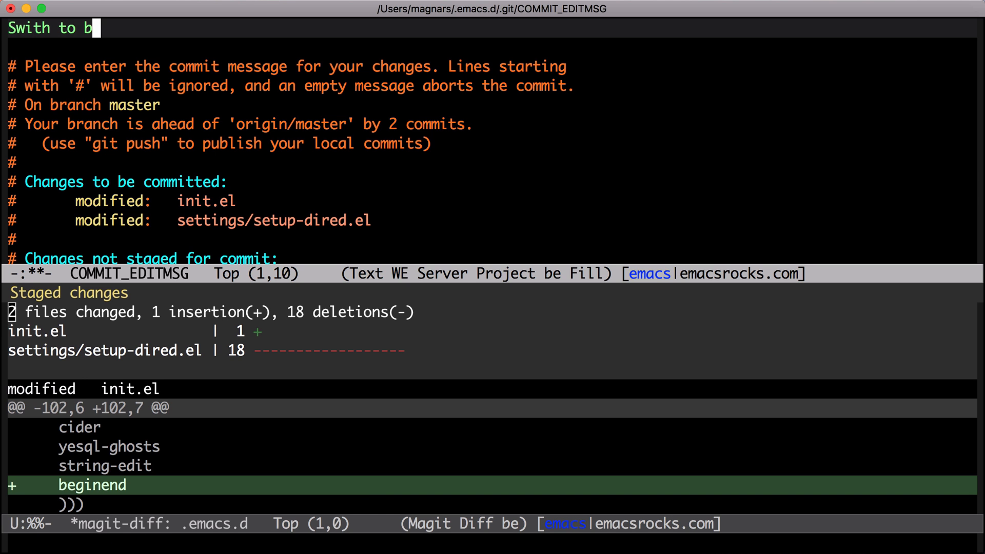
type("eginend")
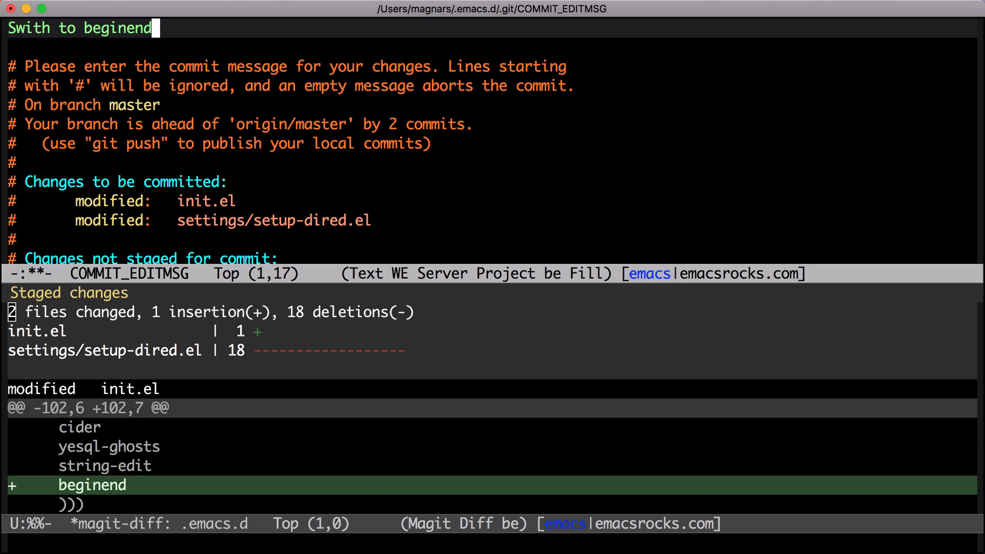
type("instead of making")
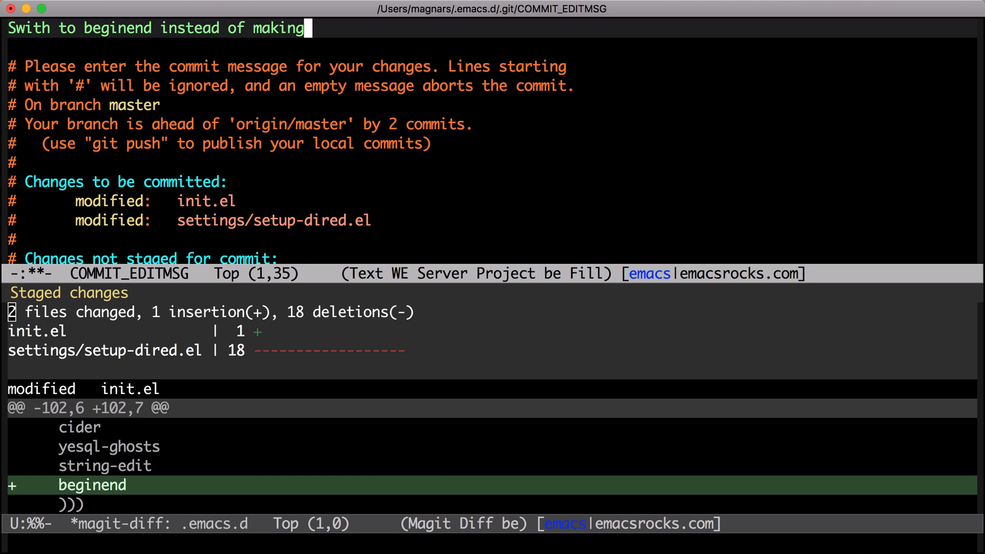
type("homemade")
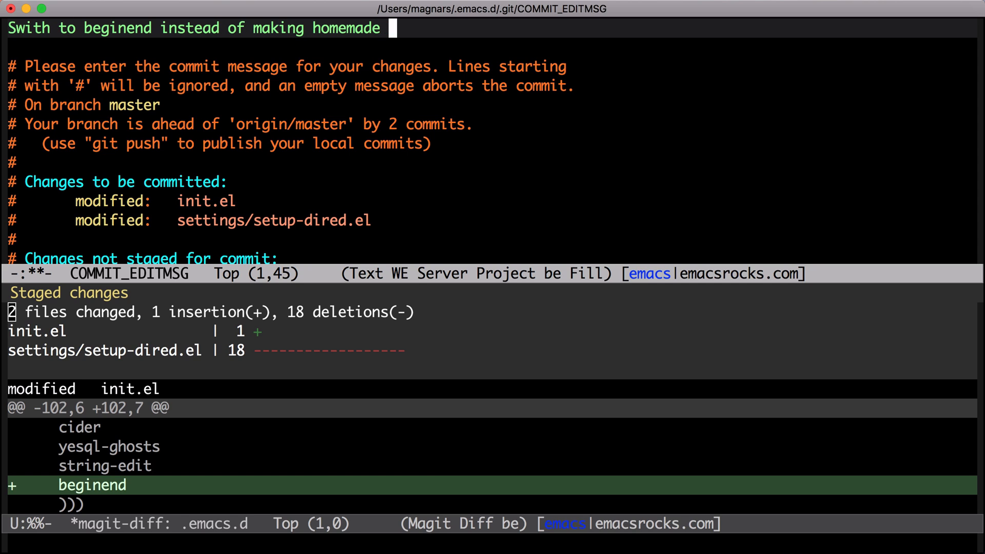
type("using")
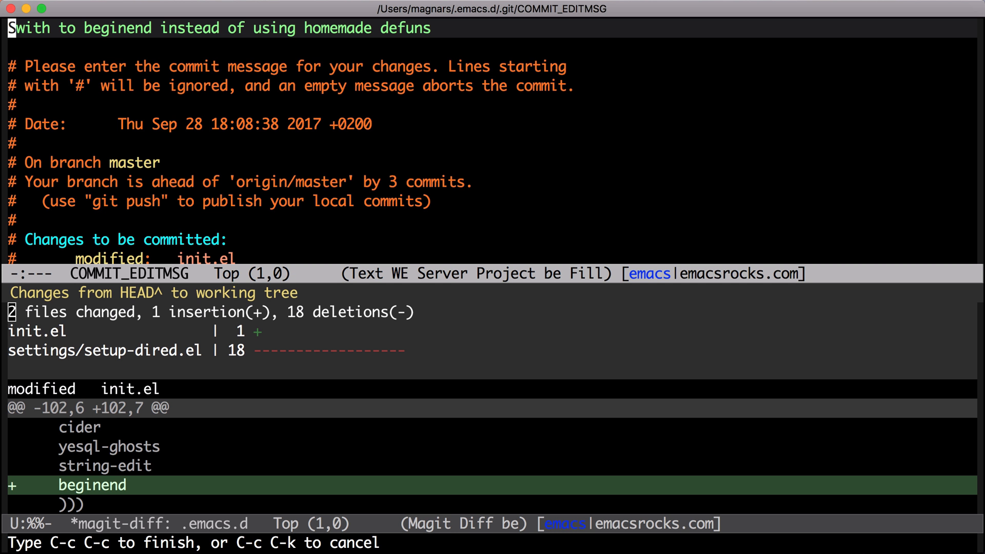
type("witch")
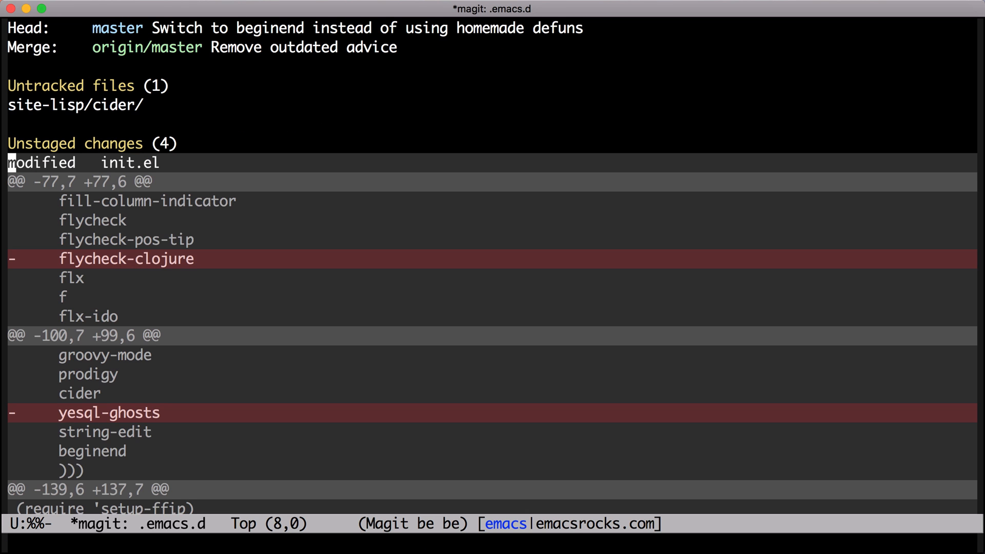
- Finish the commit so master is three commits ahead of origin/master
scroll("down", 3)
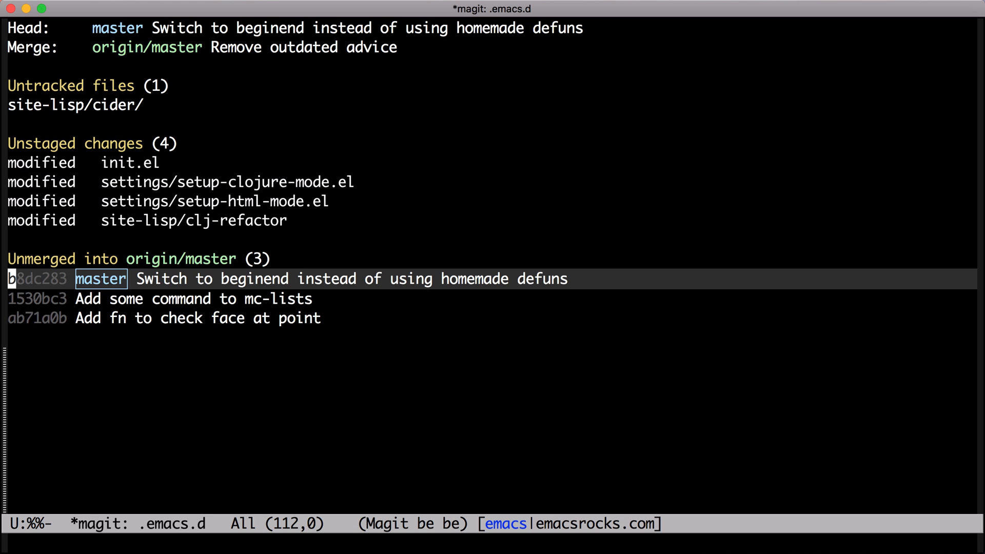
- Spin off new-feature-branch from the unpushed commits and view its log above origin/master
key("b")
type("new-featu")
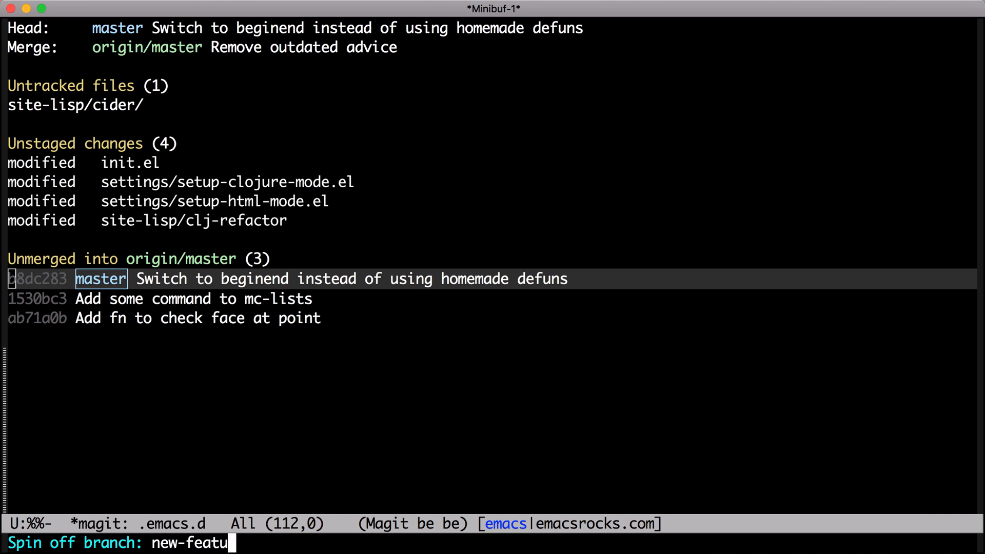
type("re-branch")
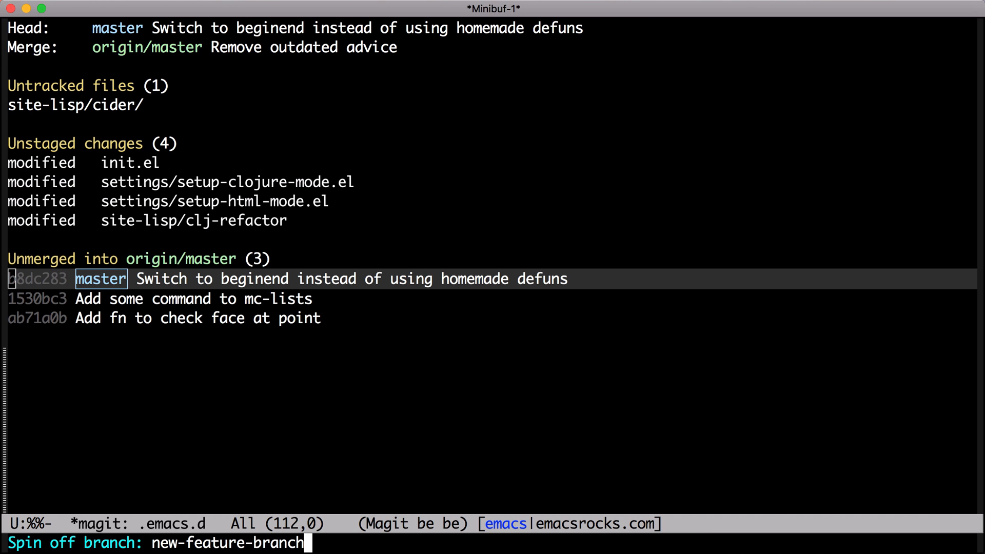
key("Return")
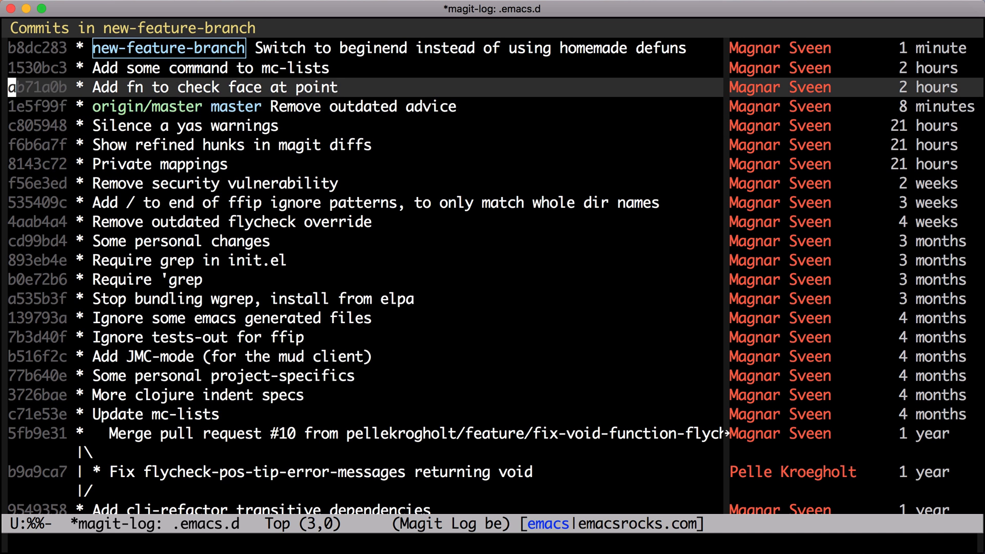
key("down")
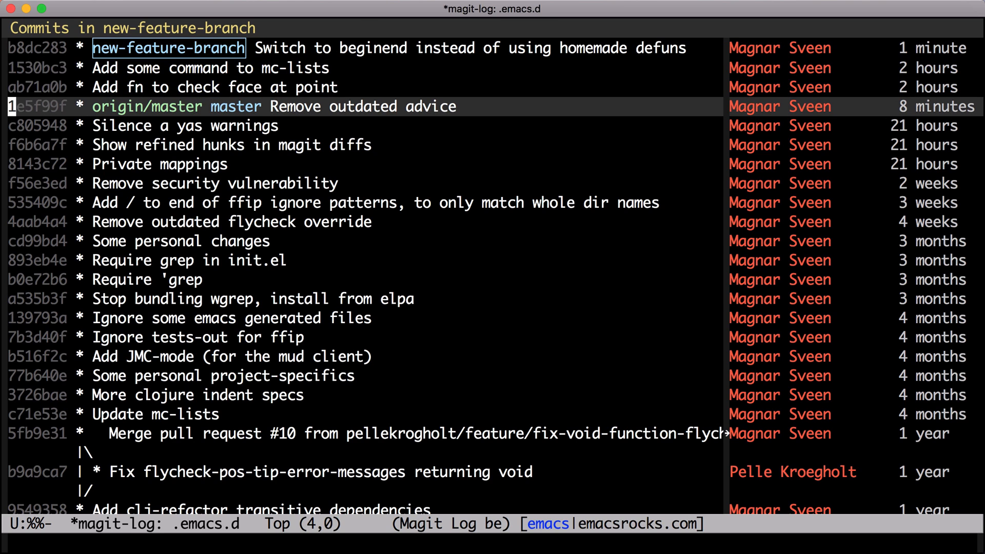